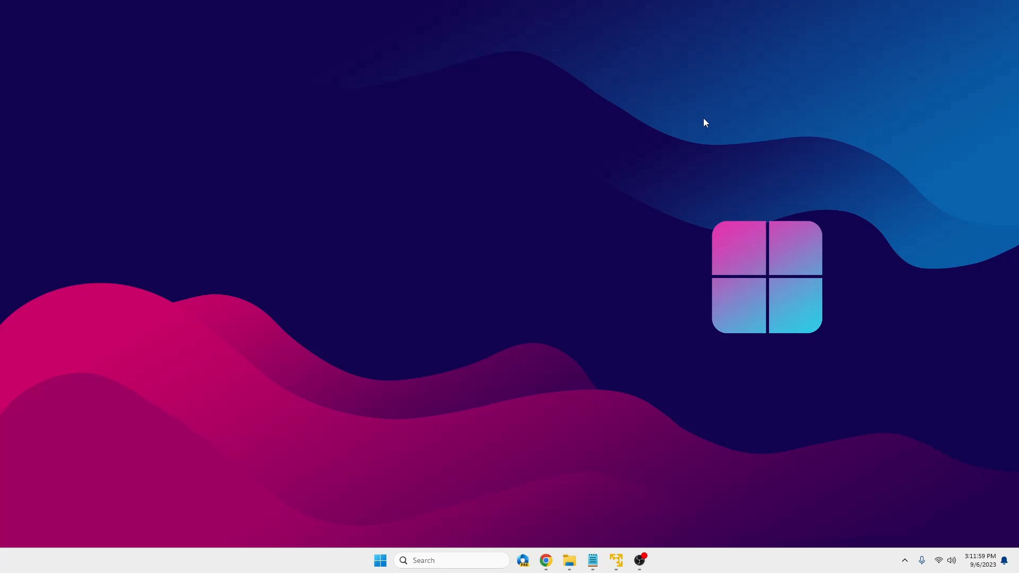
pyautogui.moveTo(724, 130)
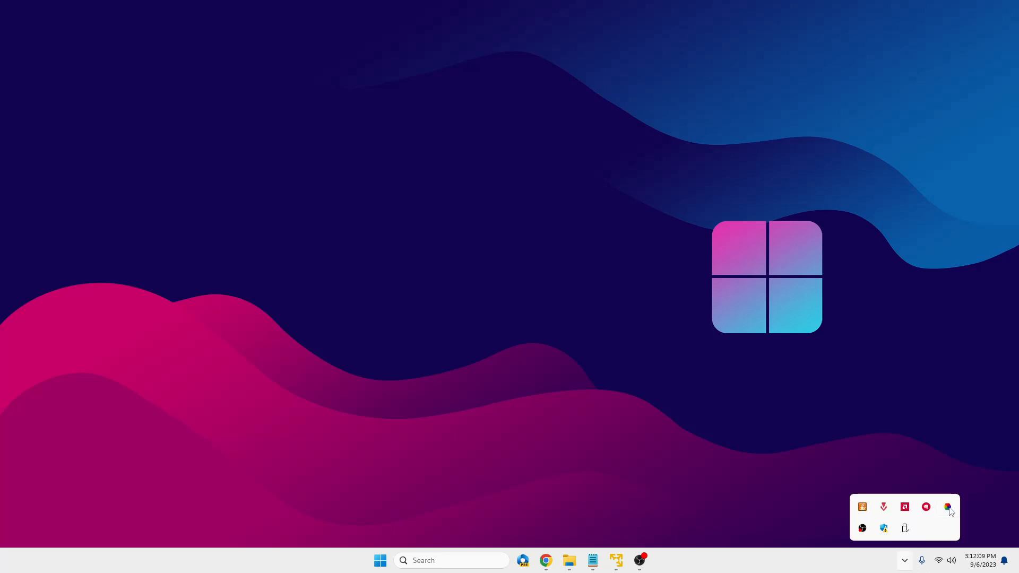
# - Open Lively Wallpaper's library from its system tray icon
pyautogui.click(949, 507)
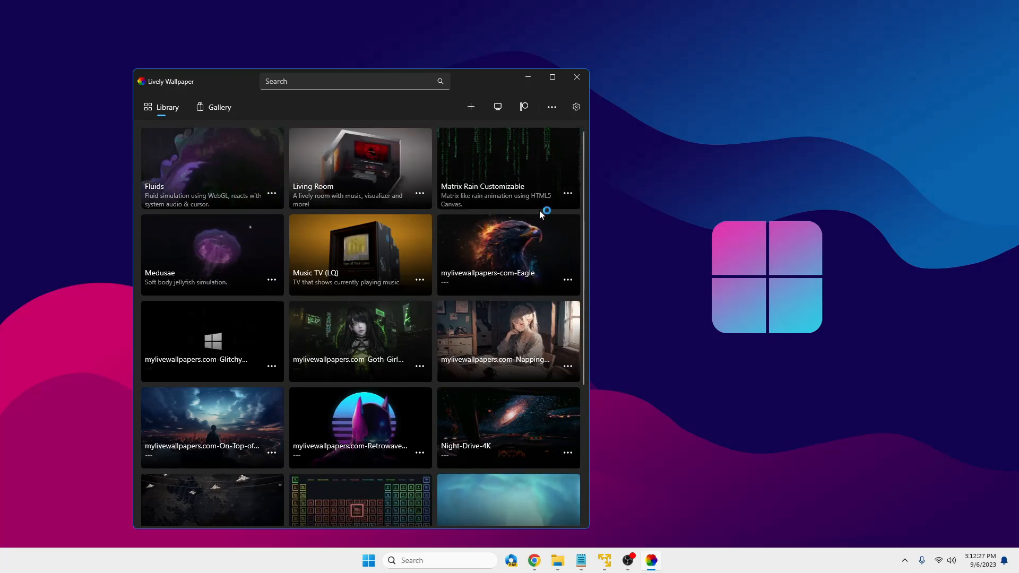
pyautogui.moveTo(610, 217)
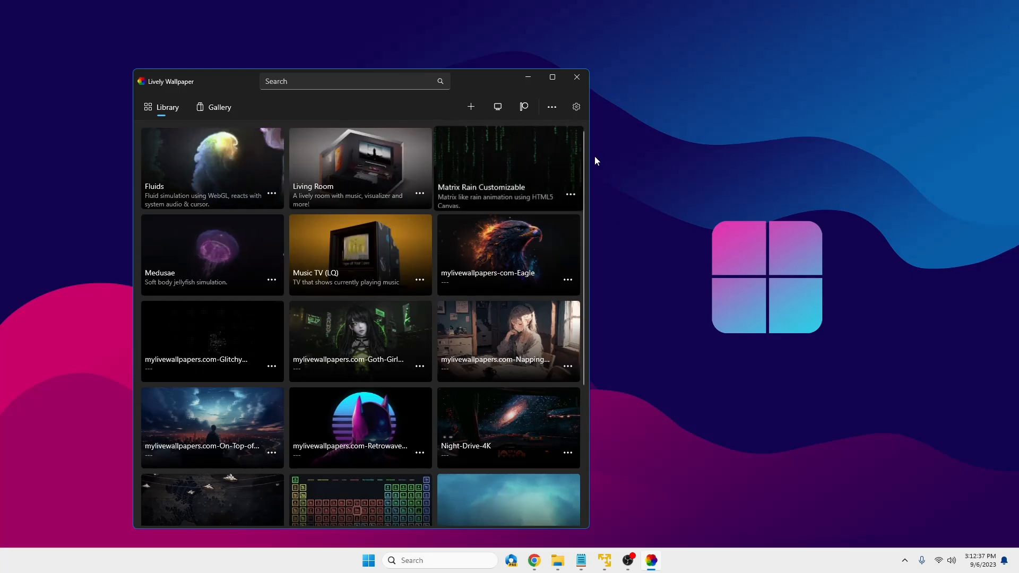
# - Search Windows and launch View advanced system settings
pyautogui.click(575, 76)
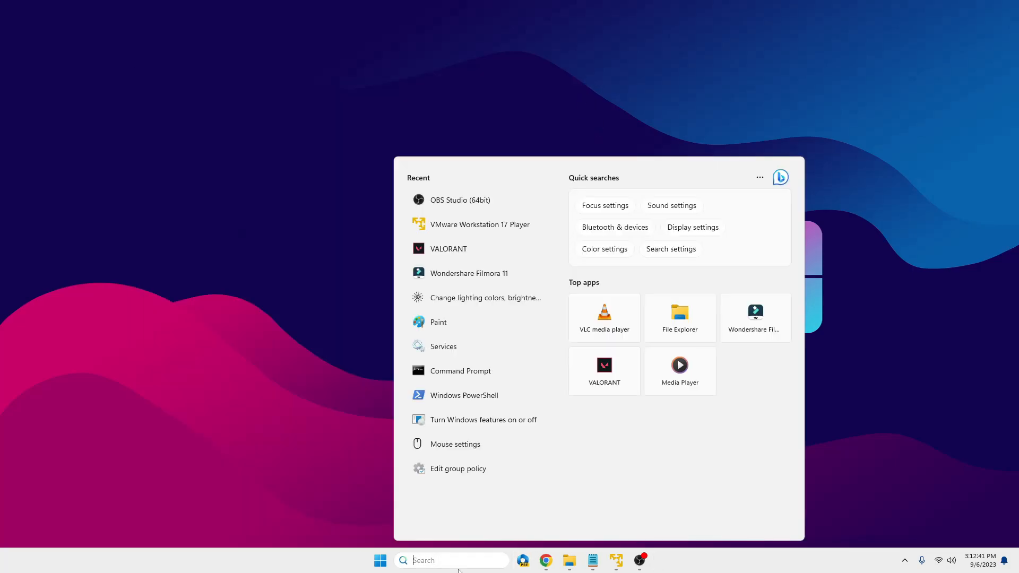
pyautogui.write('s')
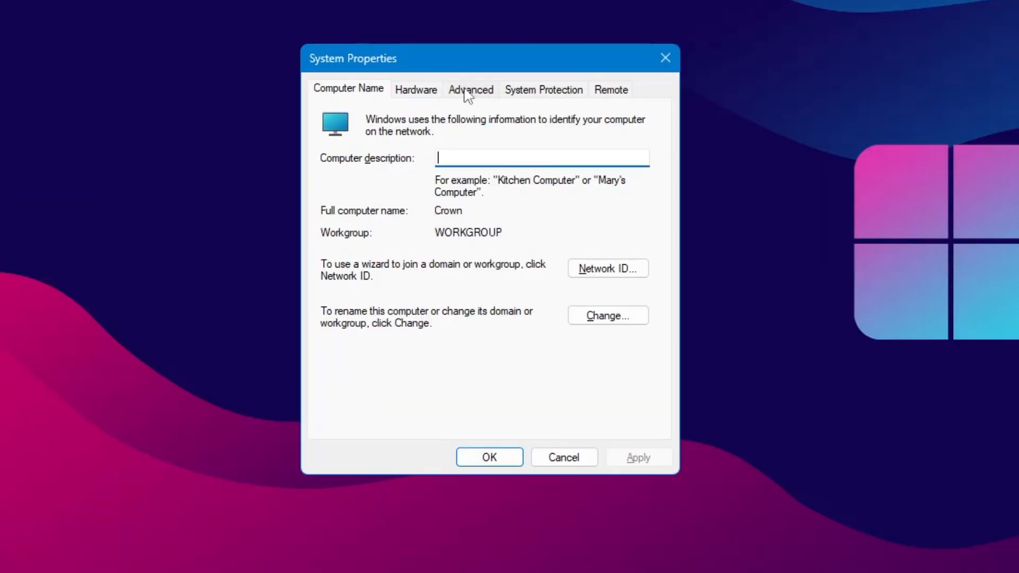
pyautogui.click(470, 89)
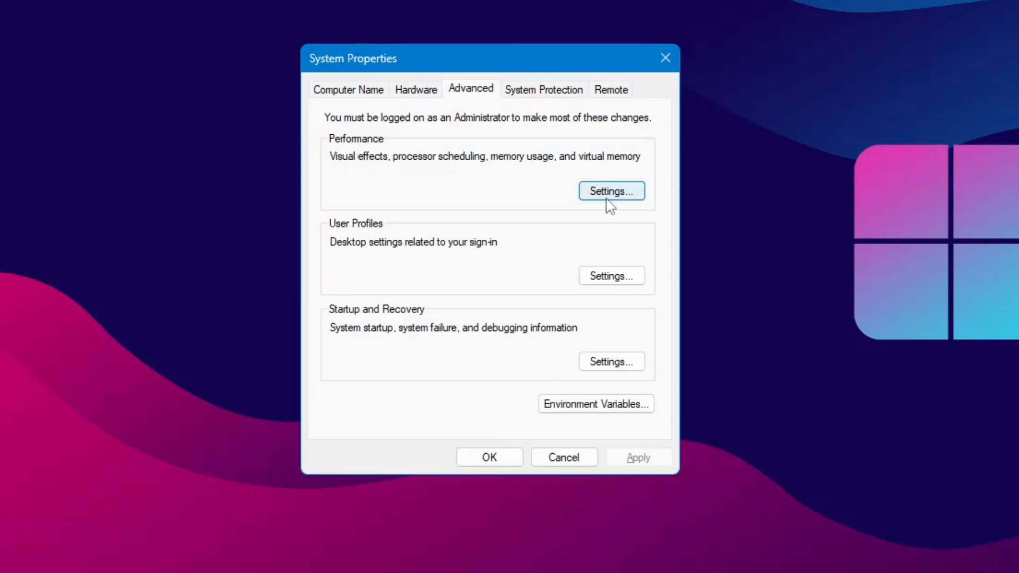
# - Enable 'Animate controls and elements inside windows' in Performance Options, apply, and confirm with OK
pyautogui.click(611, 190)
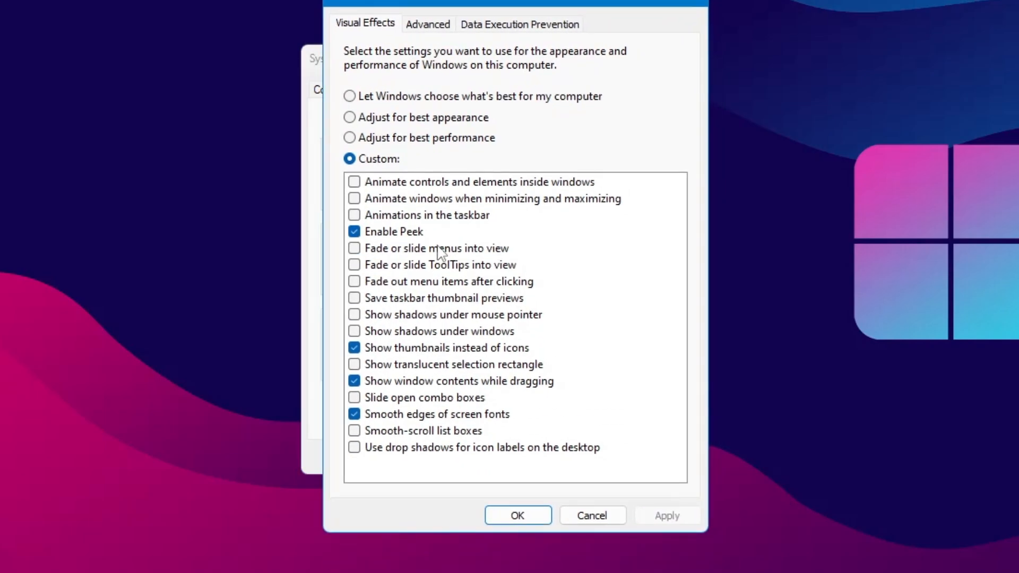
pyautogui.moveTo(413, 190)
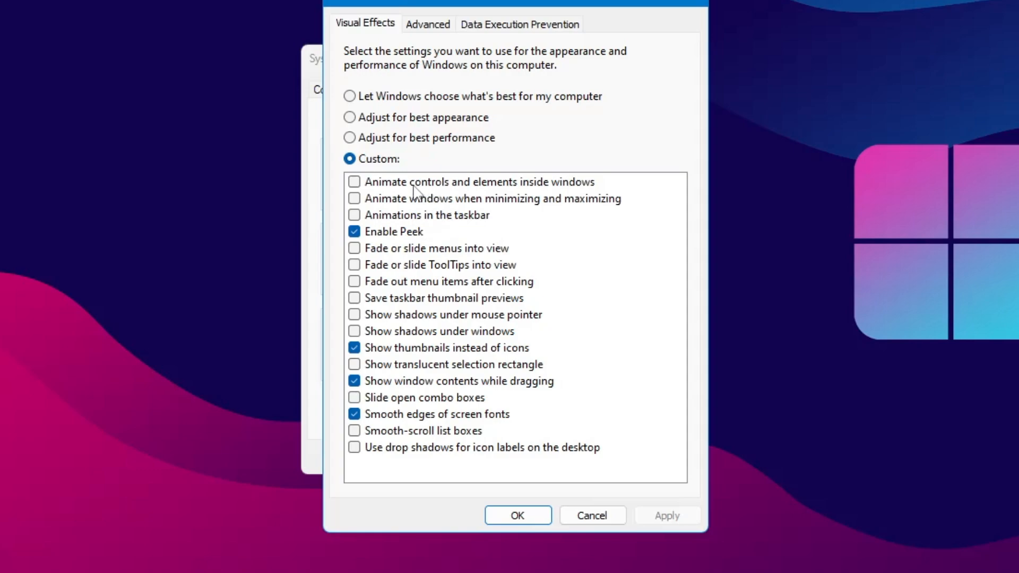
pyautogui.moveTo(513, 195)
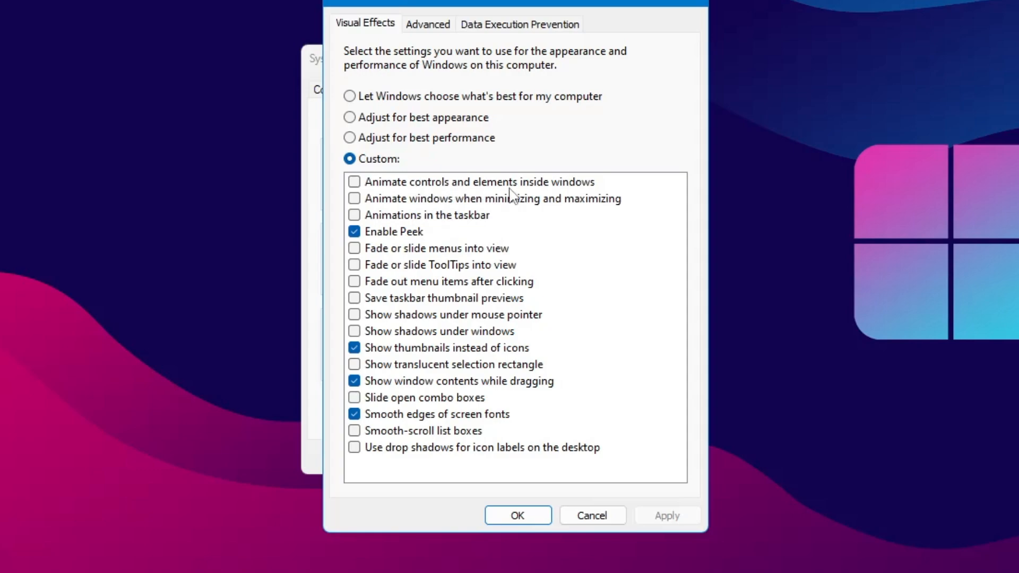
pyautogui.moveTo(576, 198)
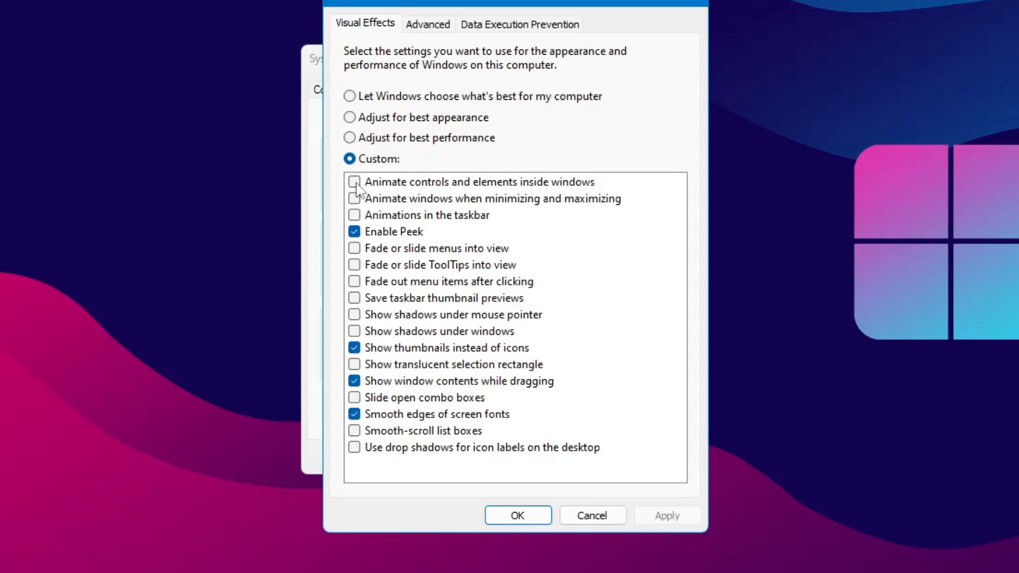
pyautogui.click(354, 182)
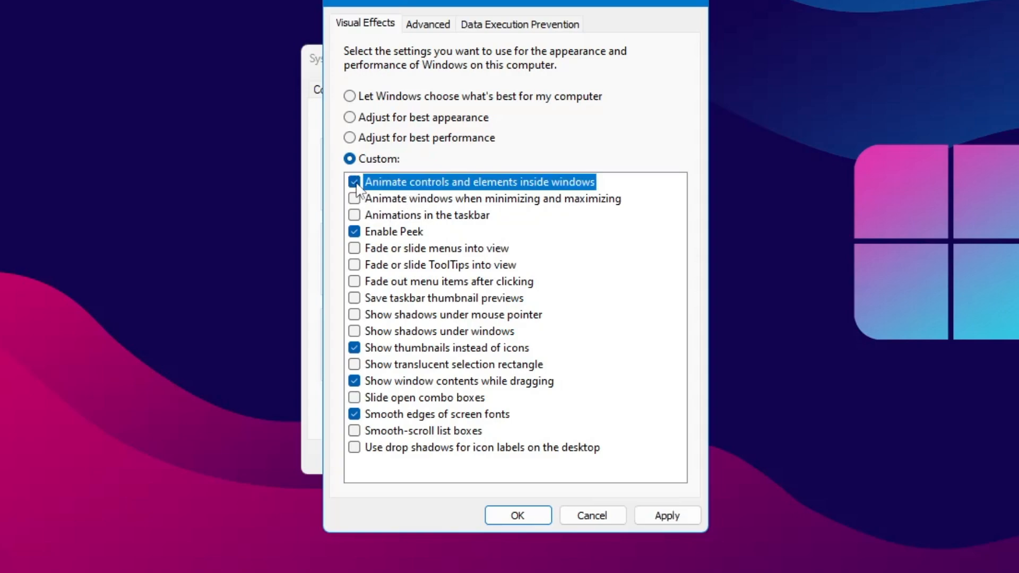
pyautogui.click(667, 515)
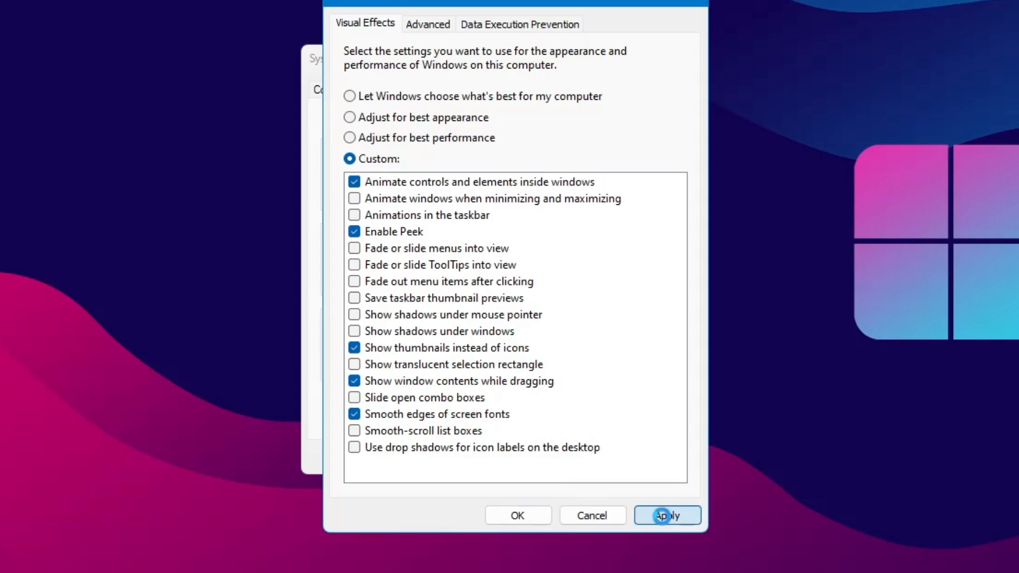
pyautogui.click(665, 515)
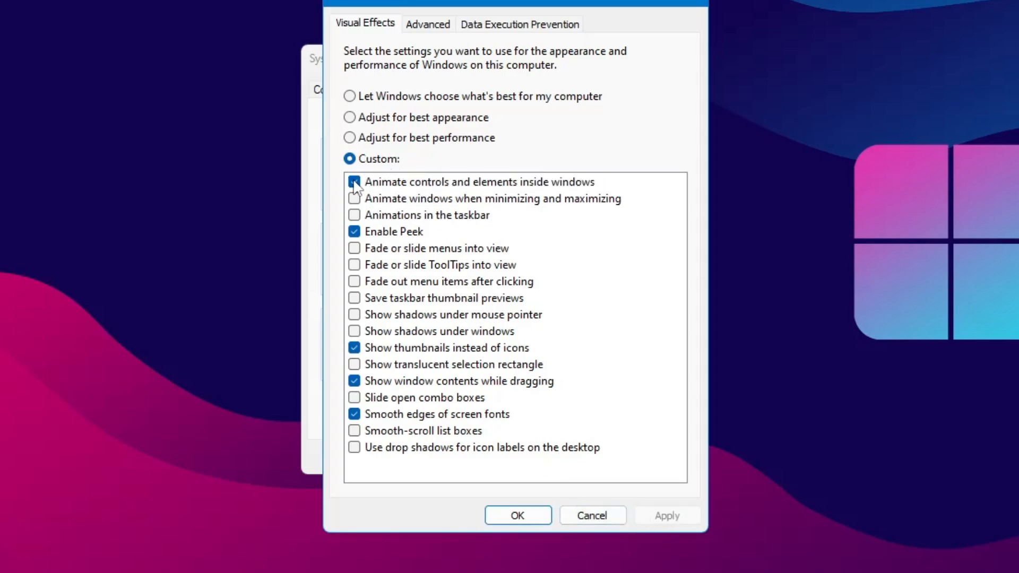
pyautogui.click(354, 182)
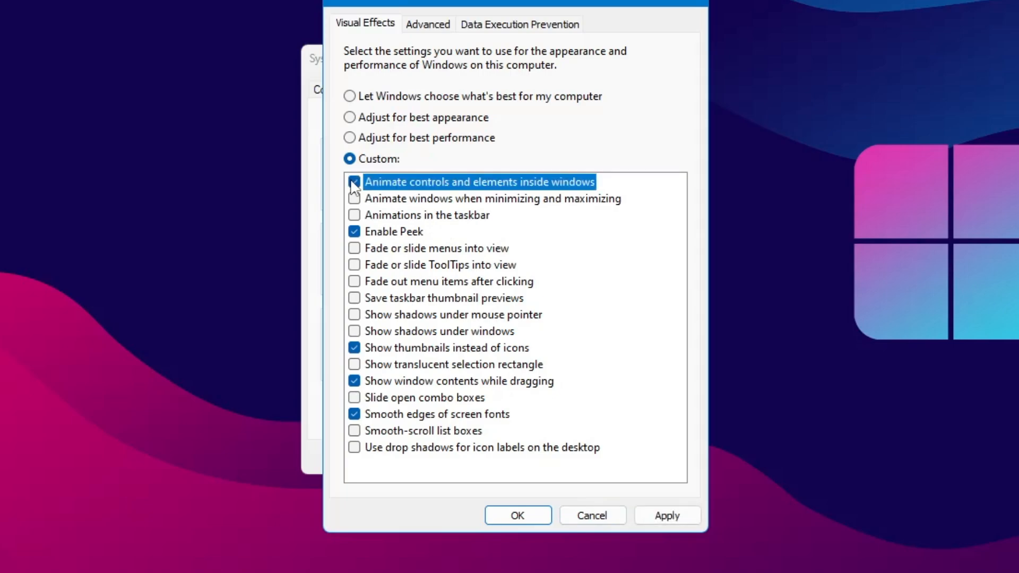
pyautogui.click(354, 182)
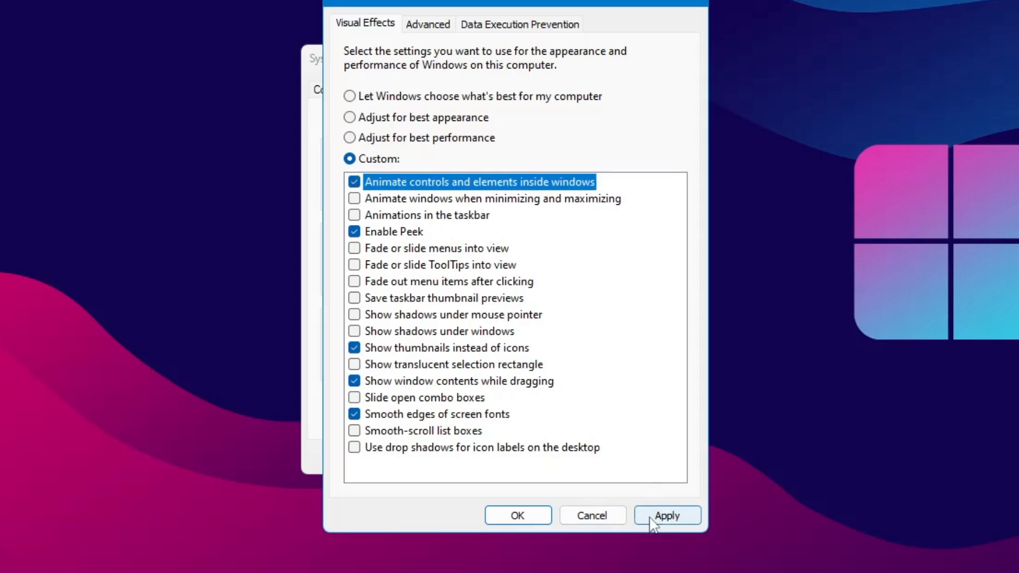
pyautogui.click(518, 515)
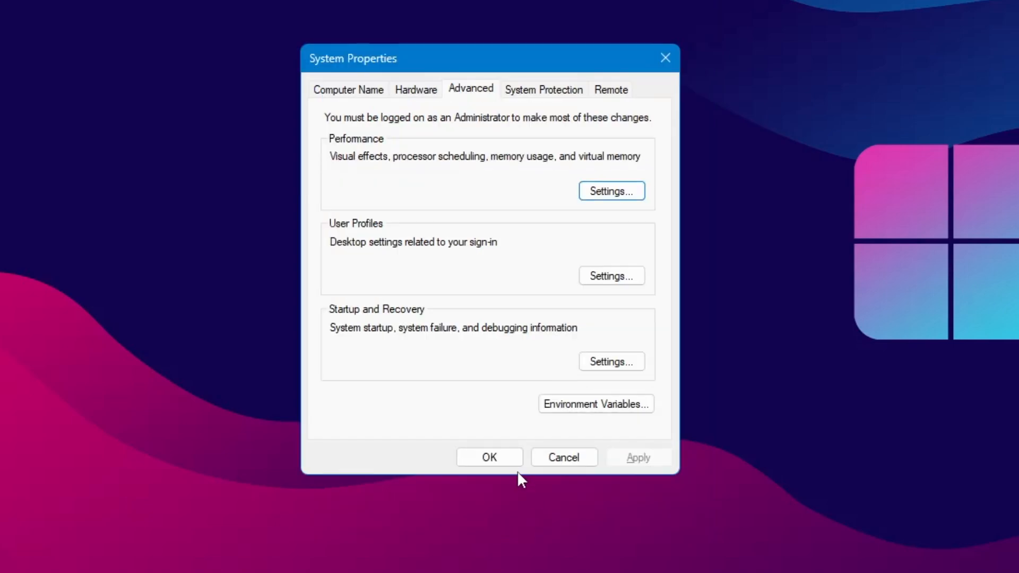
# - Close System Properties, reopen Lively Wallpaper from the hidden tray icons, and open Windows search
pyautogui.click(489, 457)
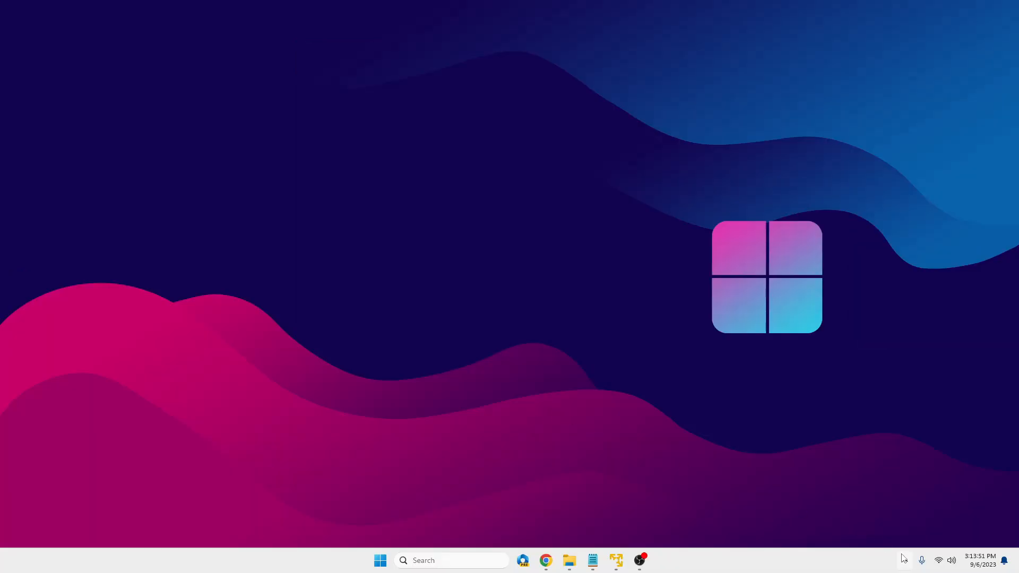
pyautogui.click(904, 560)
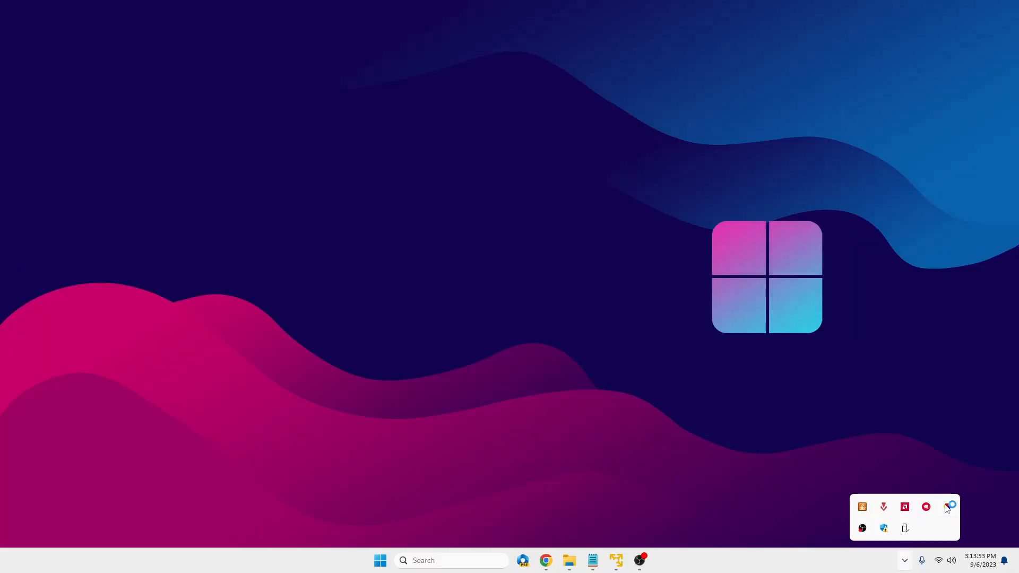
pyautogui.click(949, 507)
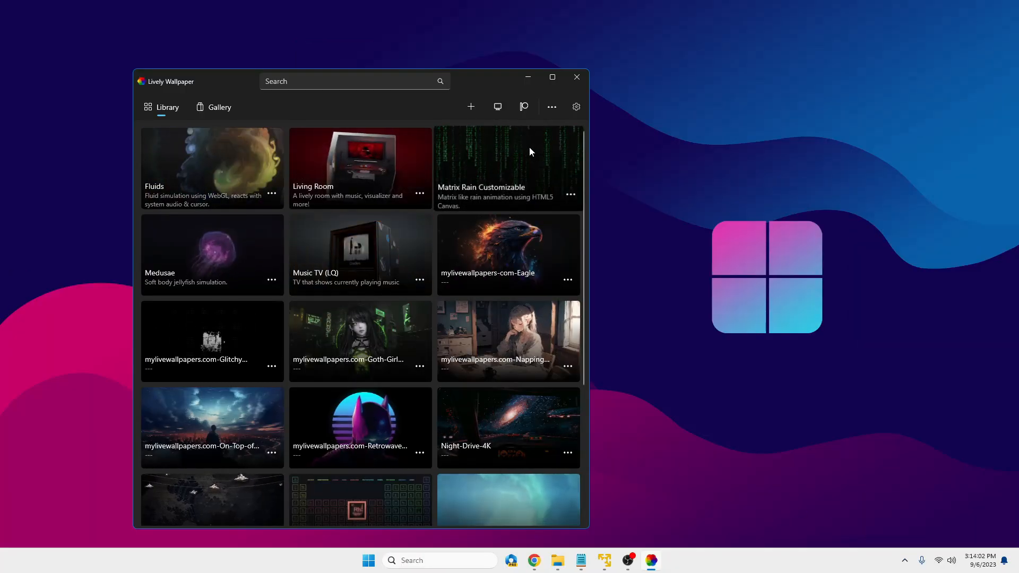
pyautogui.click(575, 76)
pyautogui.write('livel')
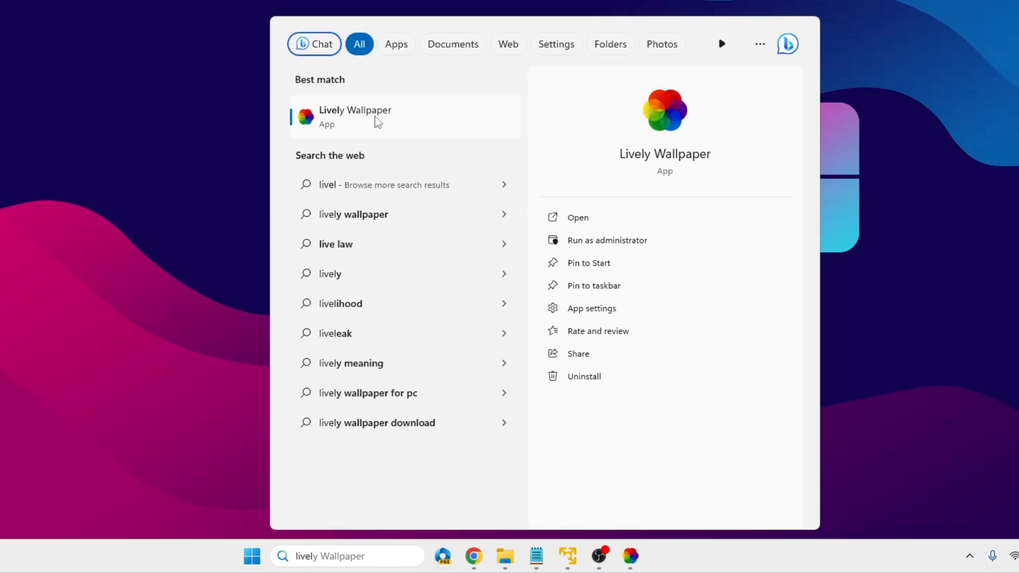
# - Open Lively Wallpaper's app options and expand the 'Let this app run in background' choices
pyautogui.rightClick(376, 120)
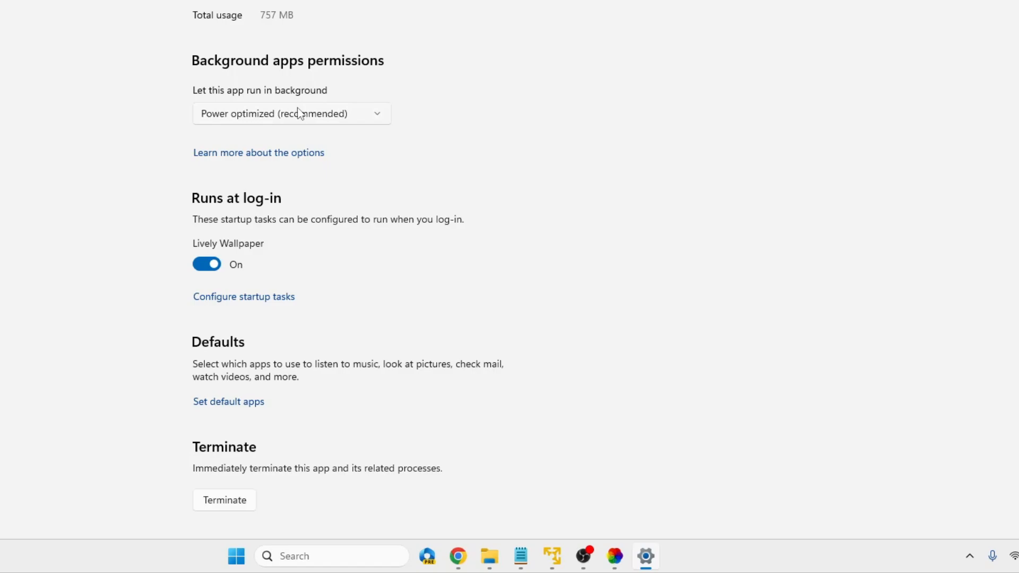
pyautogui.moveTo(255, 69)
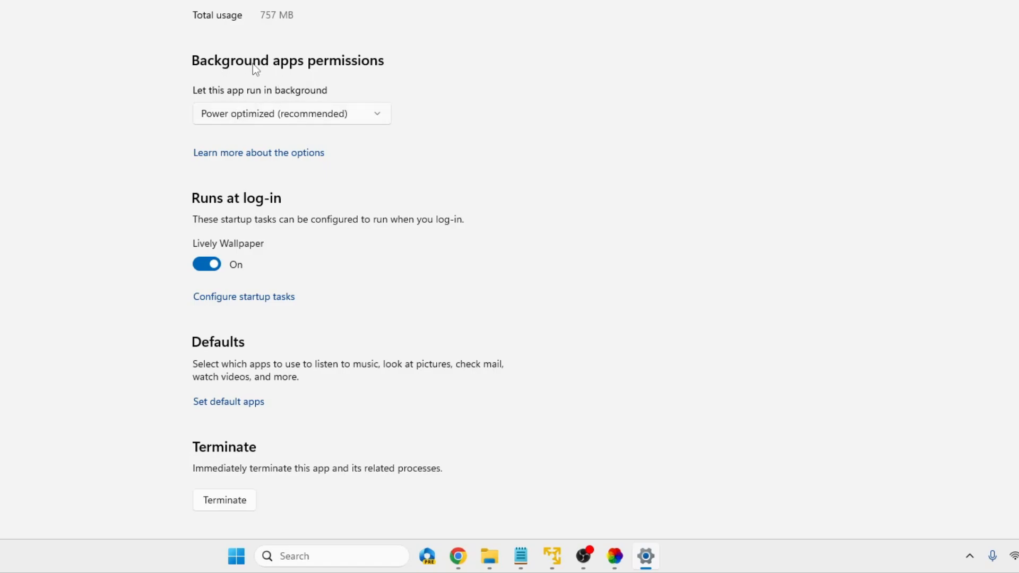
pyautogui.moveTo(214, 100)
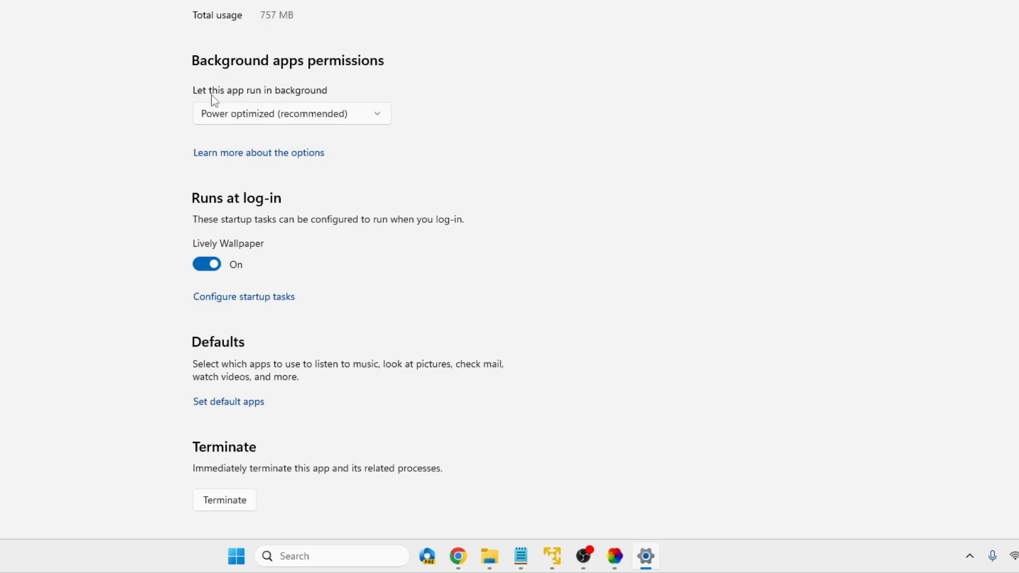
pyautogui.moveTo(280, 98)
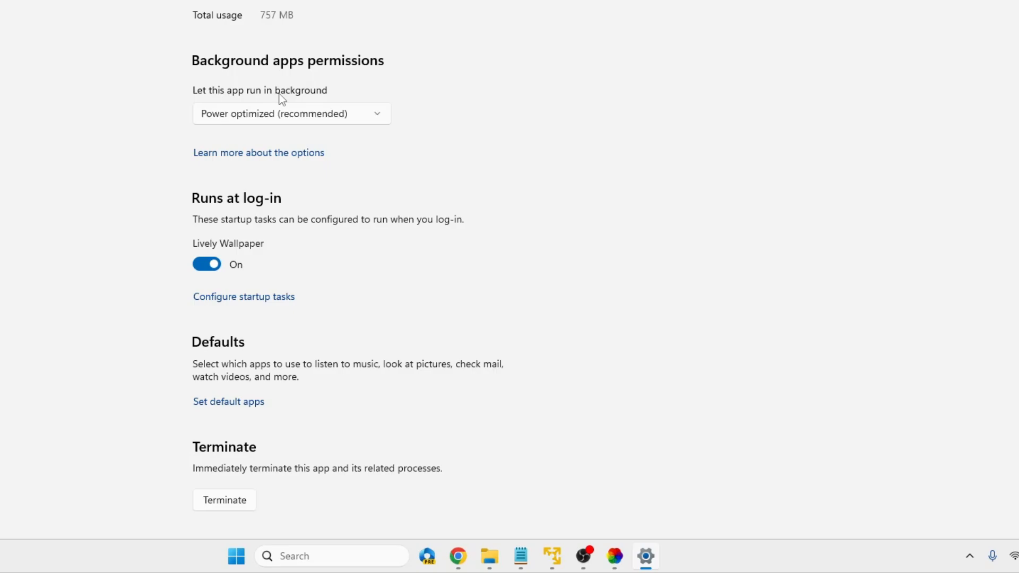
pyautogui.click(291, 113)
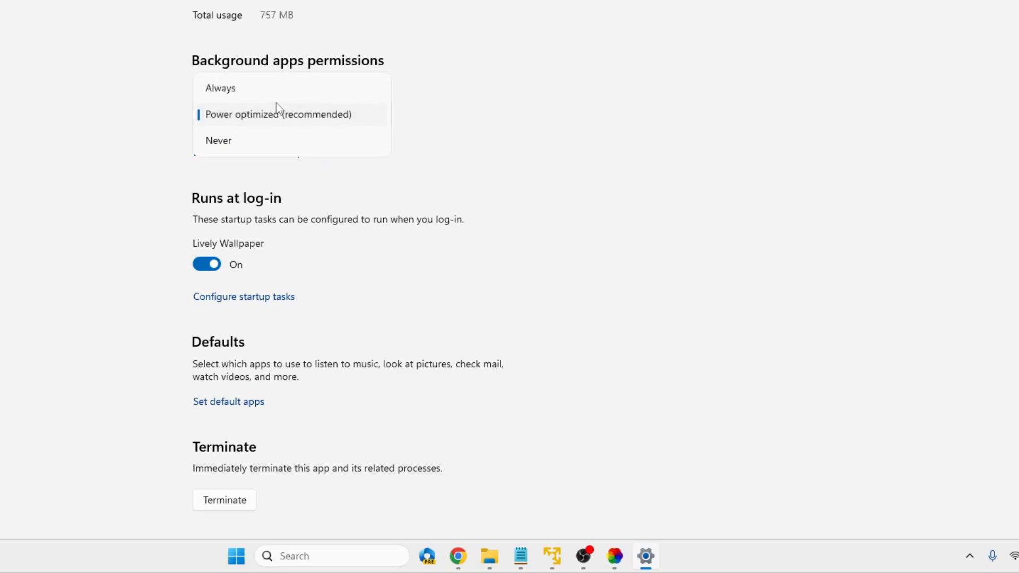
pyautogui.moveTo(235, 122)
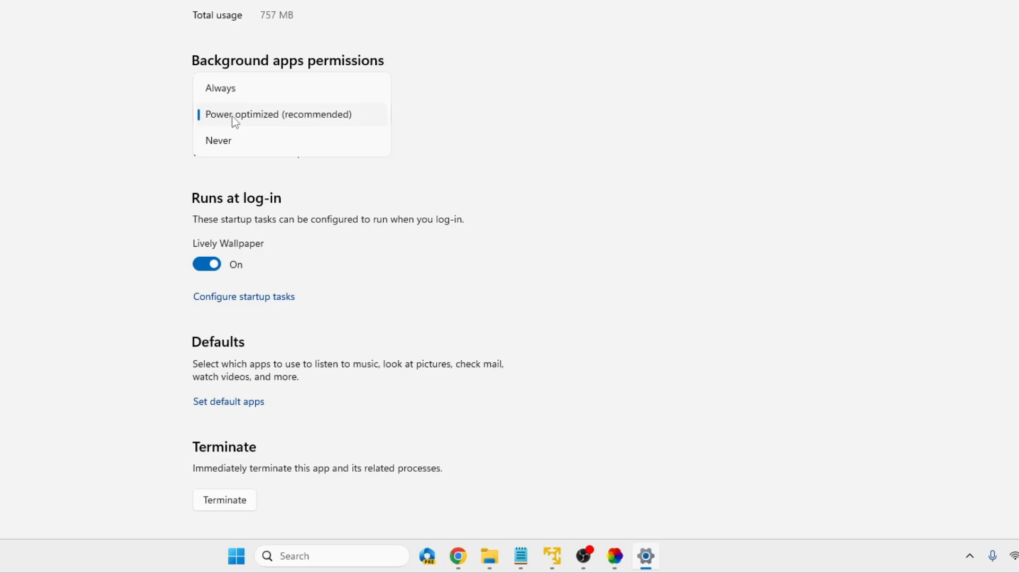
pyautogui.moveTo(224, 140)
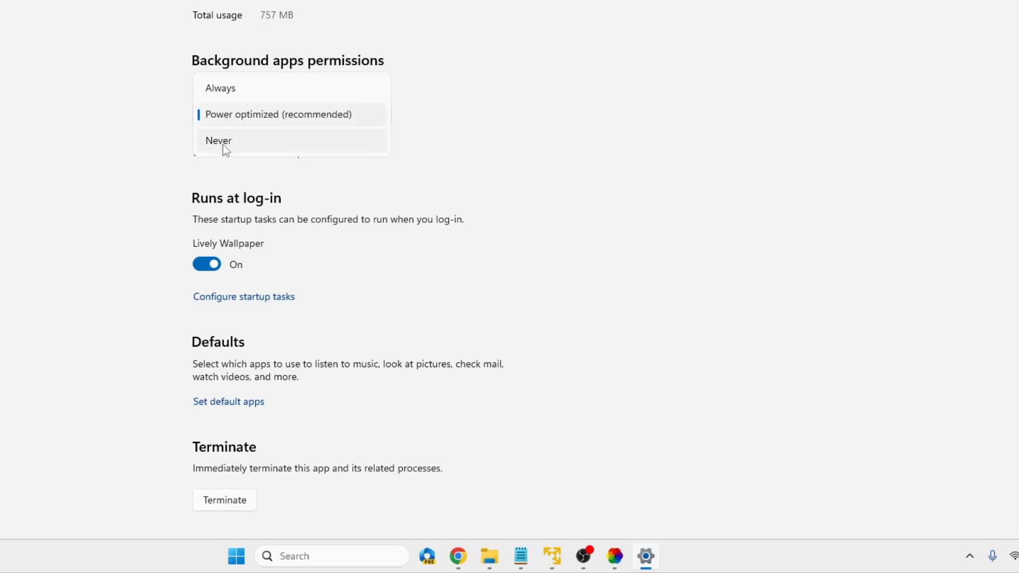
pyautogui.moveTo(240, 118)
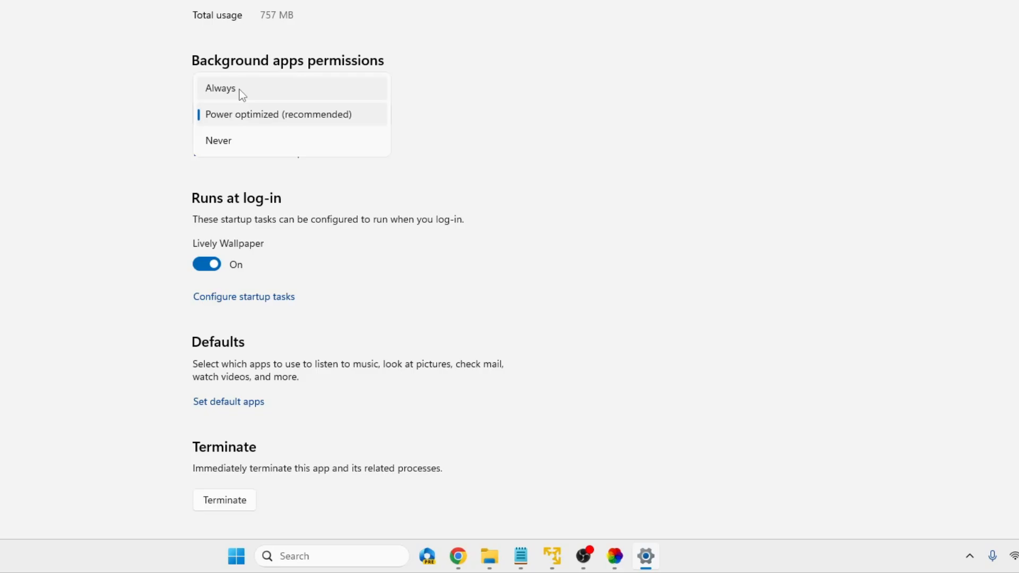
# - Set Lively Wallpaper's background-run permission to Always
pyautogui.scroll(-3)
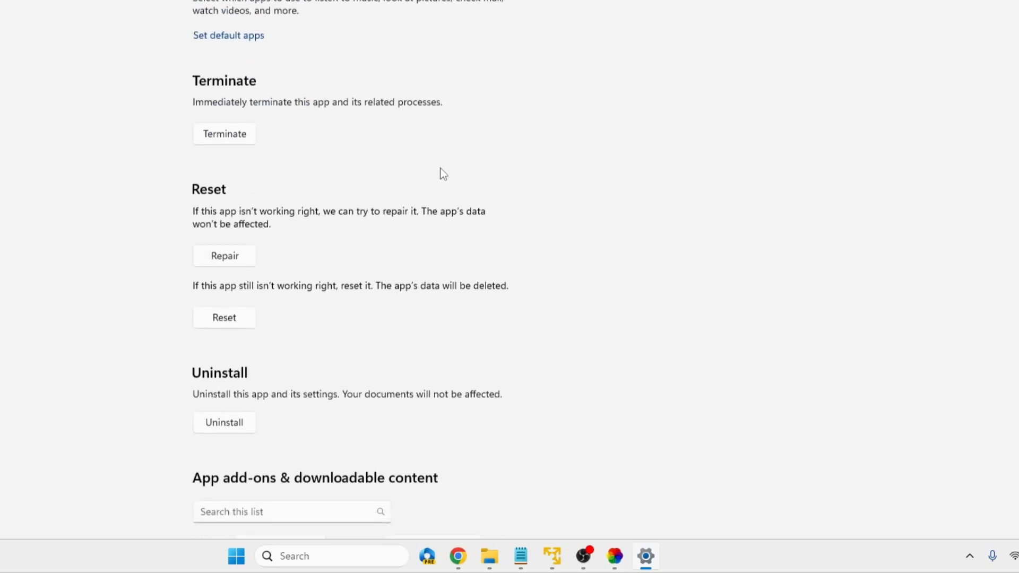
pyautogui.scroll(-3)
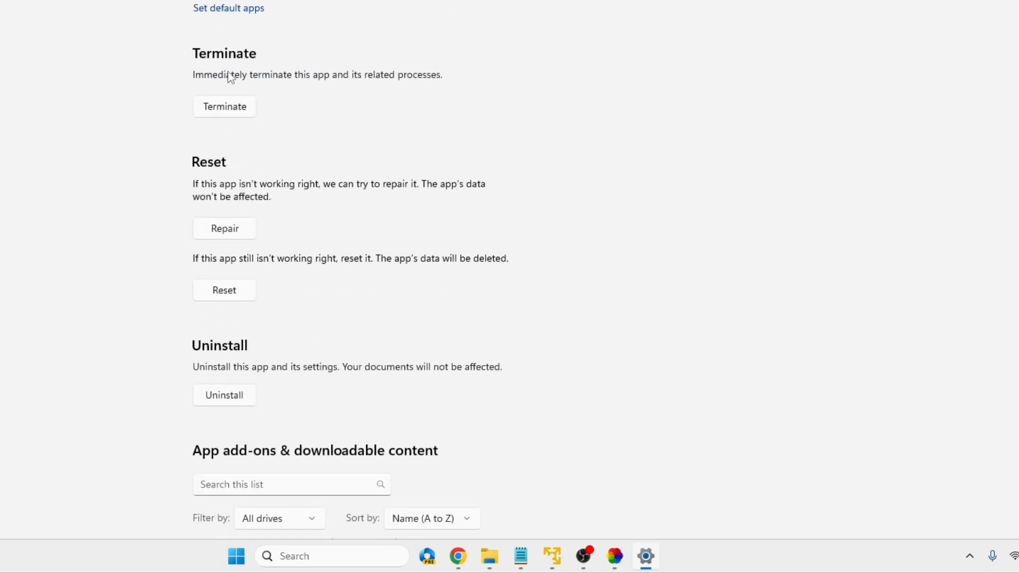
pyautogui.moveTo(240, 129)
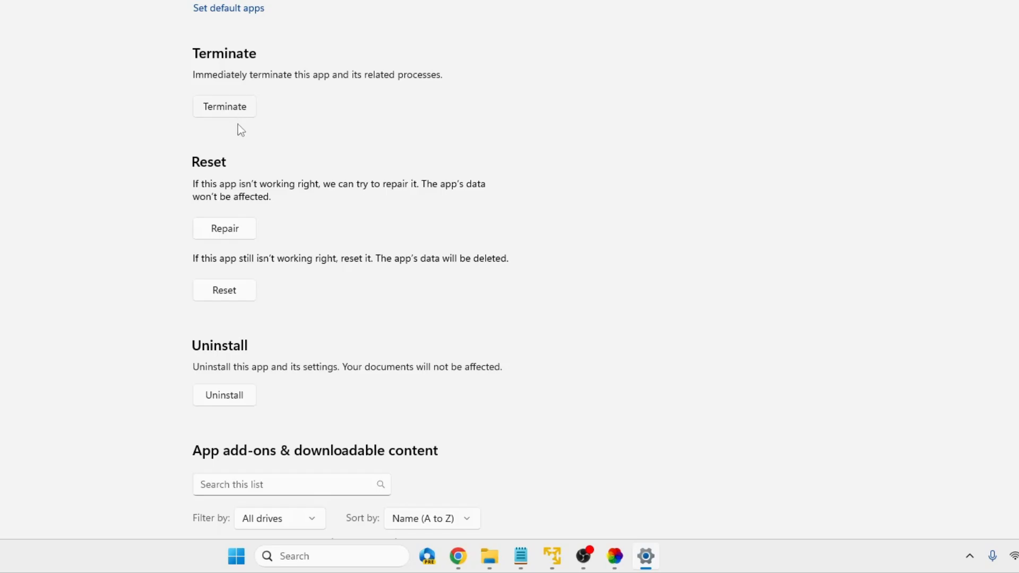
pyautogui.moveTo(496, 231)
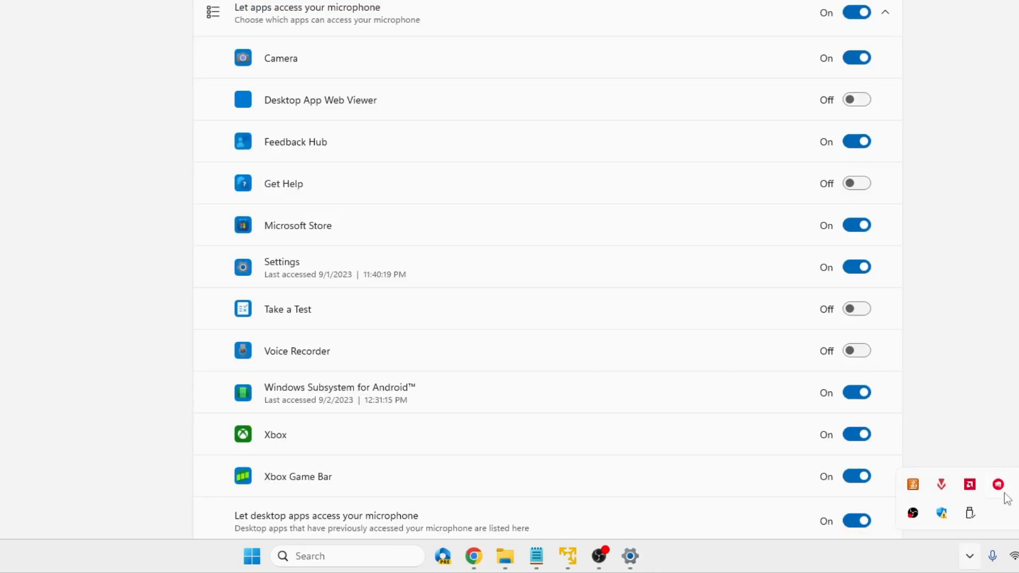
pyautogui.rightClick(999, 484)
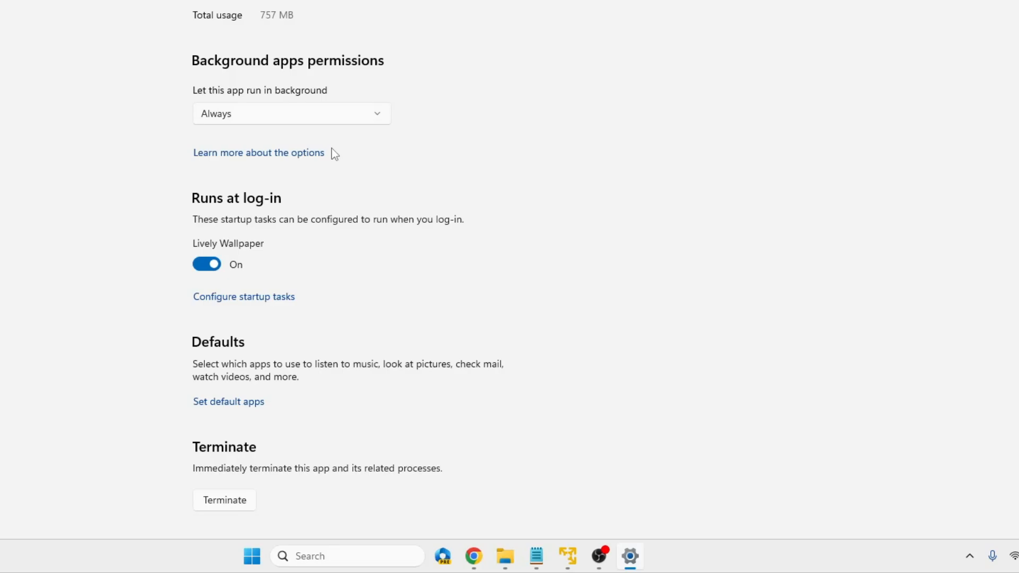
# - Repair, then reset Lively Wallpaper from its advanced app settings
pyautogui.scroll(-3)
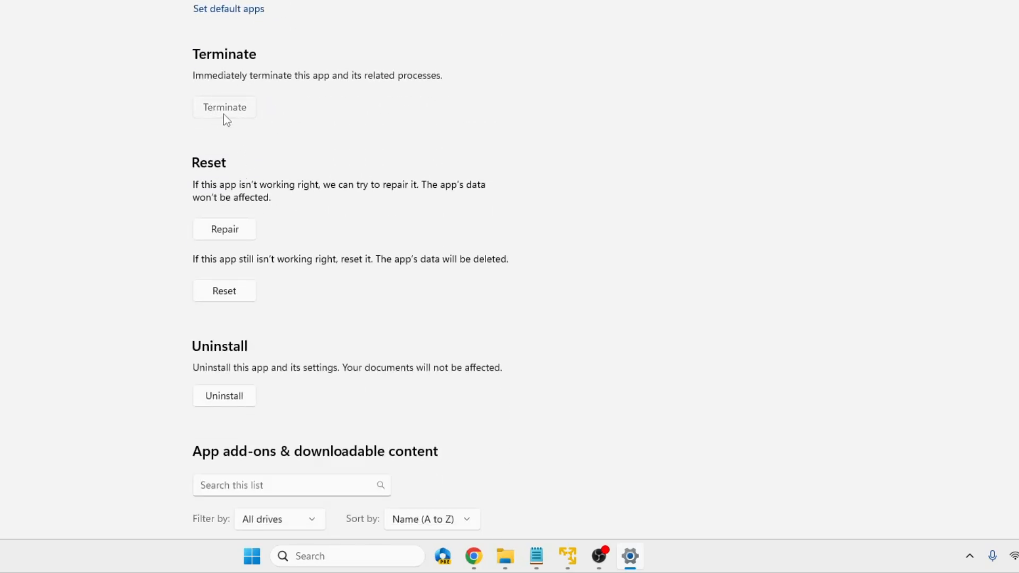
pyautogui.moveTo(234, 180)
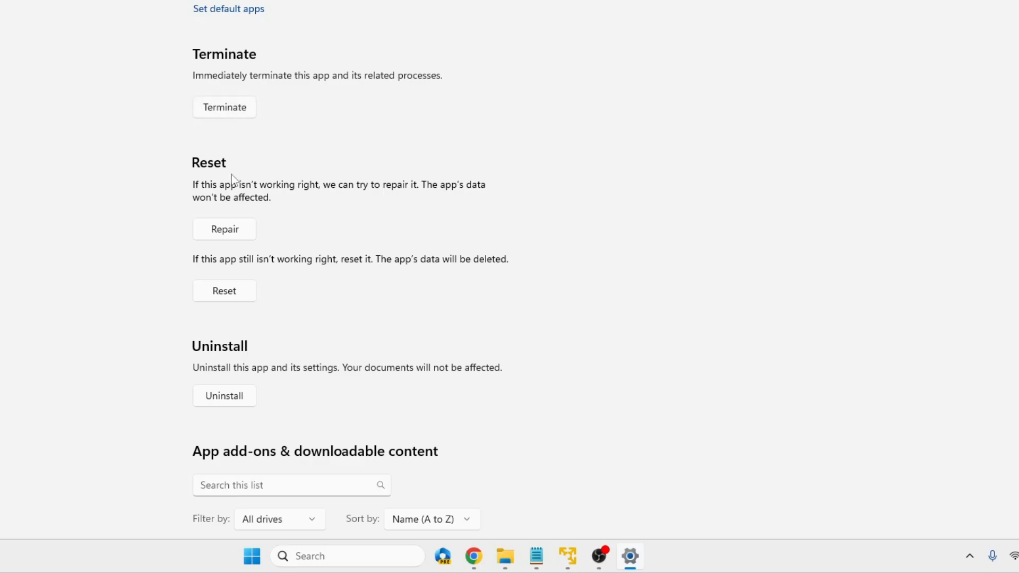
pyautogui.scroll(-3)
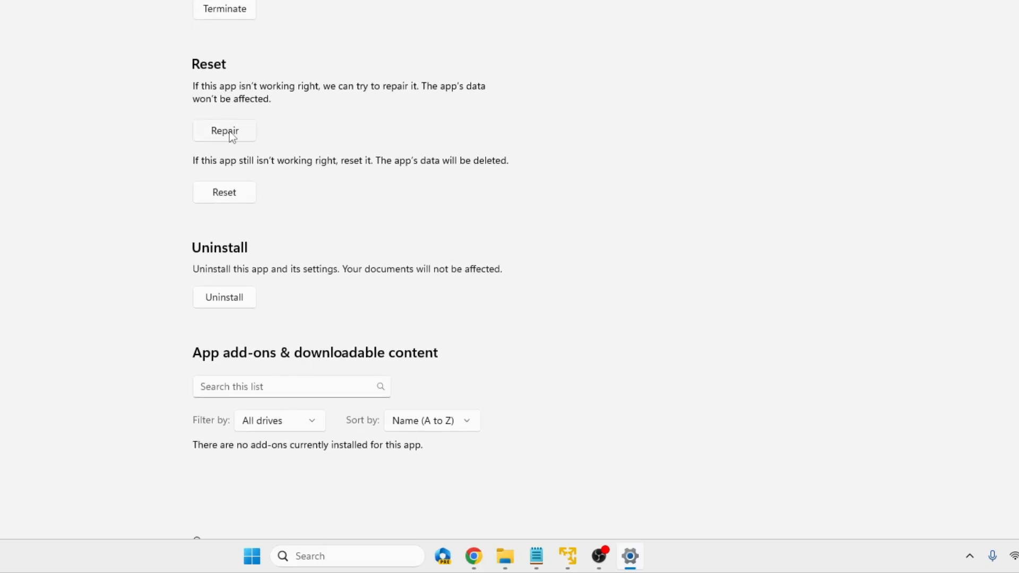
pyautogui.click(224, 130)
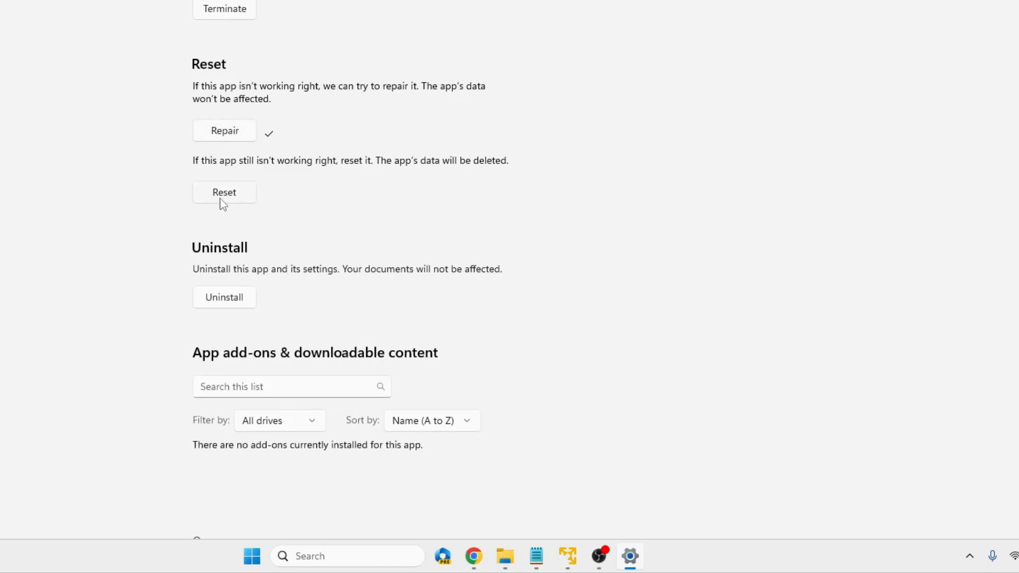
pyautogui.click(223, 191)
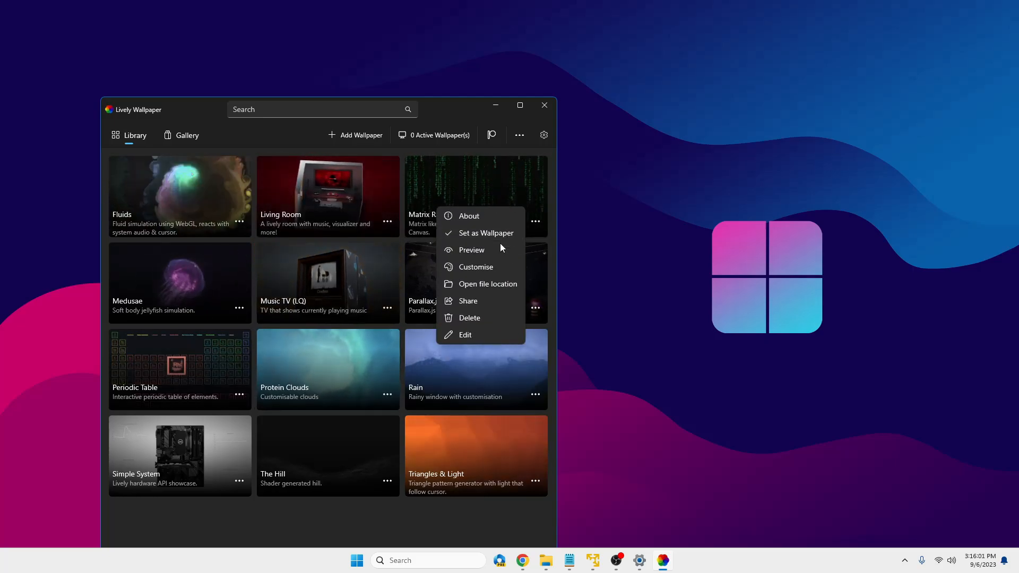
# - Set the Matrix Rain Customizable tile as the desktop wallpaper
pyautogui.click(483, 232)
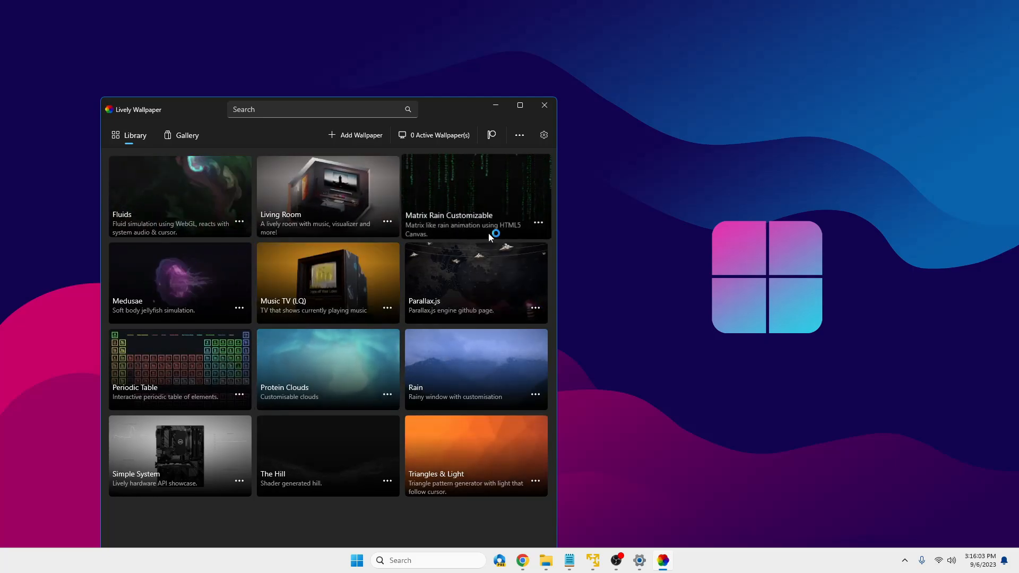
pyautogui.doubleClick(475, 197)
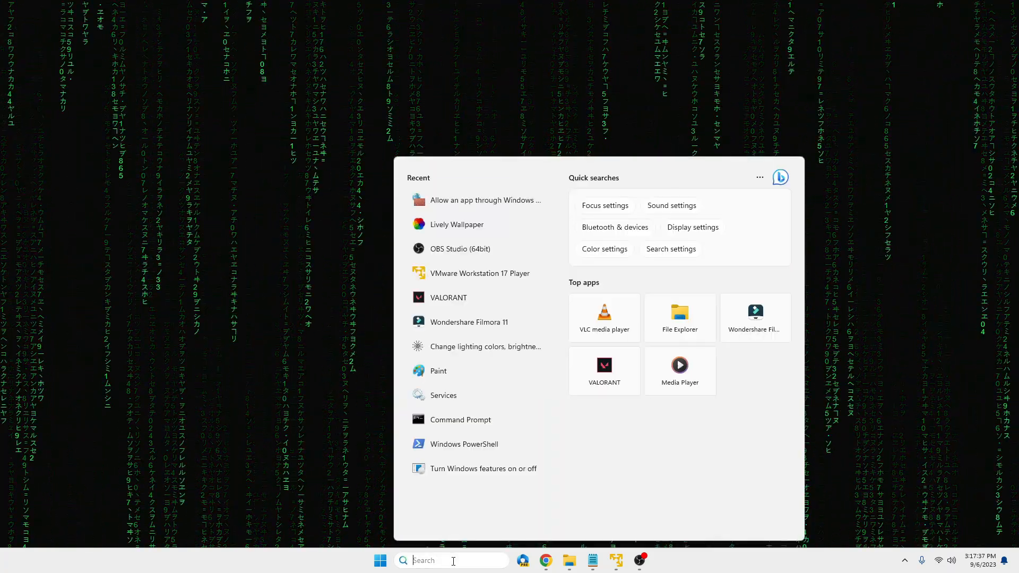
# - Search 'livel' and right-click the Lively Wallpaper best match
pyautogui.write('livel')
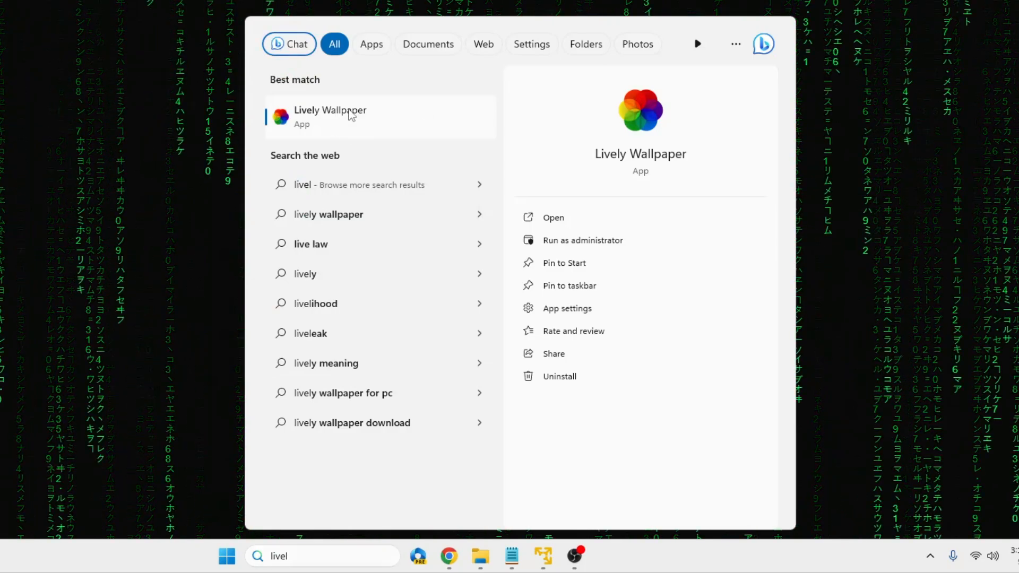
pyautogui.rightClick(330, 116)
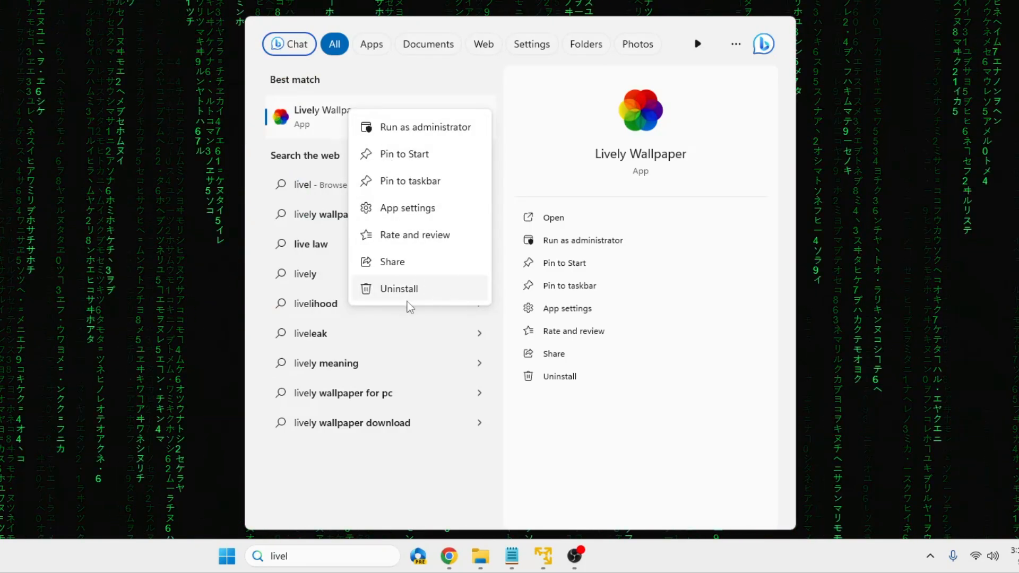
pyautogui.moveTo(421, 293)
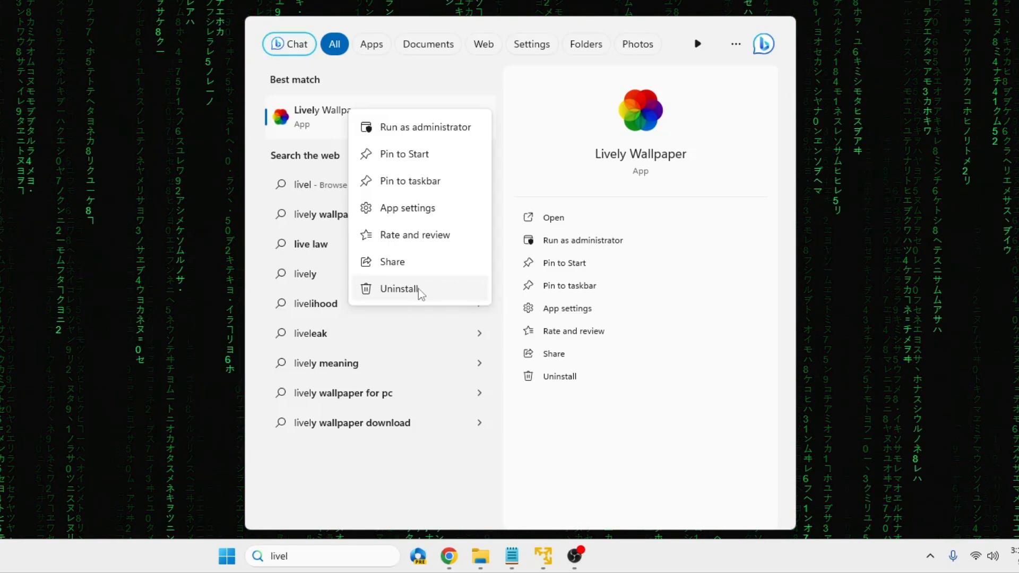
pyautogui.moveTo(336, 90)
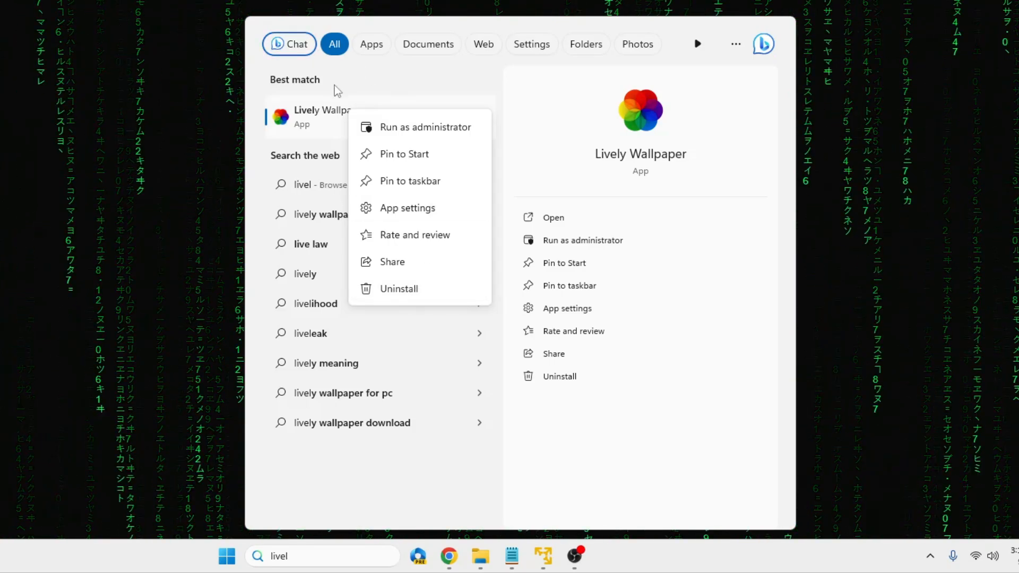